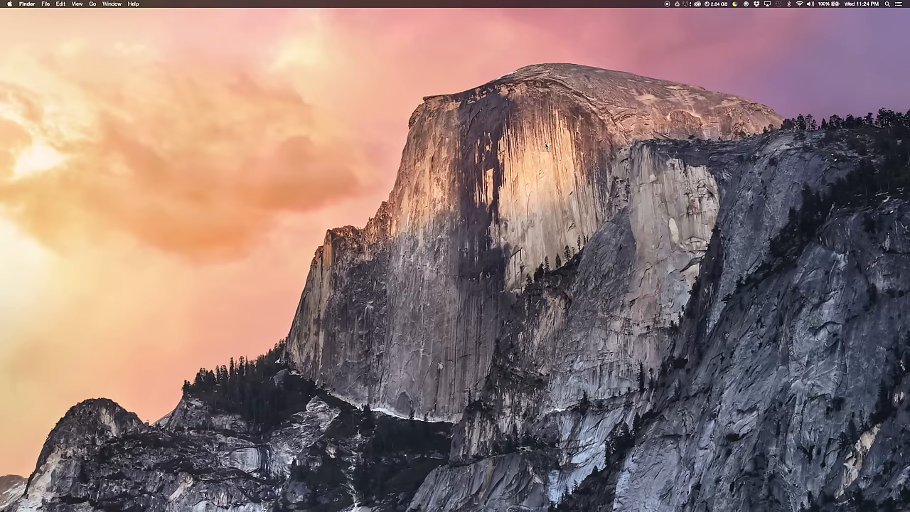
Step: Check the Mac's system overview and close it again
left_click(12, 5)
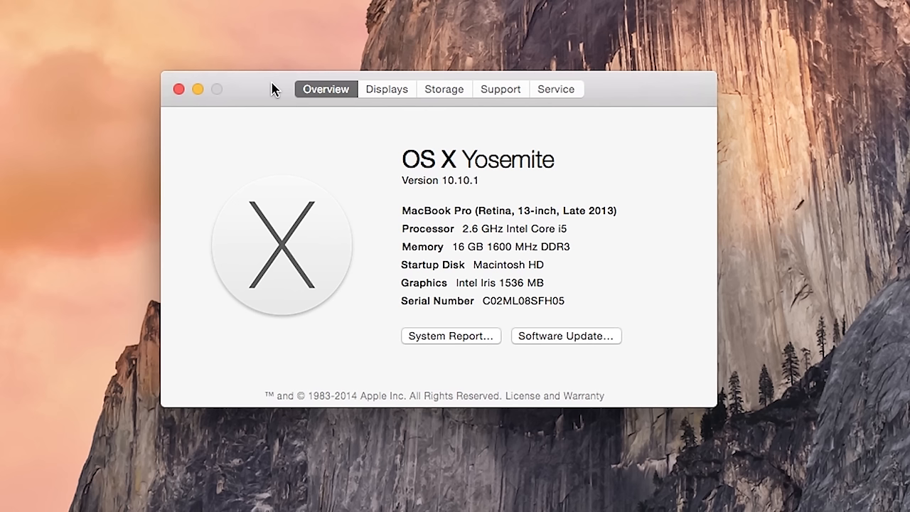
double_click(512, 227)
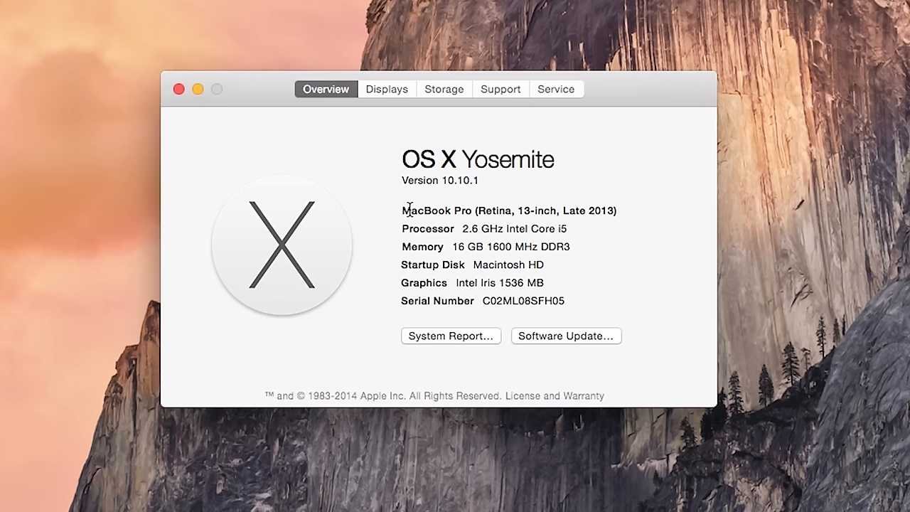
left_click(179, 88)
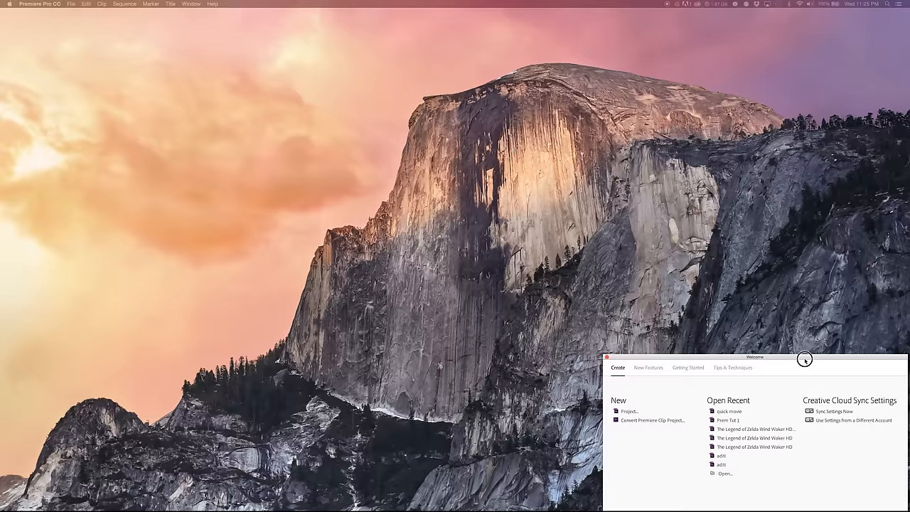
Step: Create a new project named 'my movie' saved on the Desktop from the Welcome screen
left_click_drag(746, 357, 404, 151)
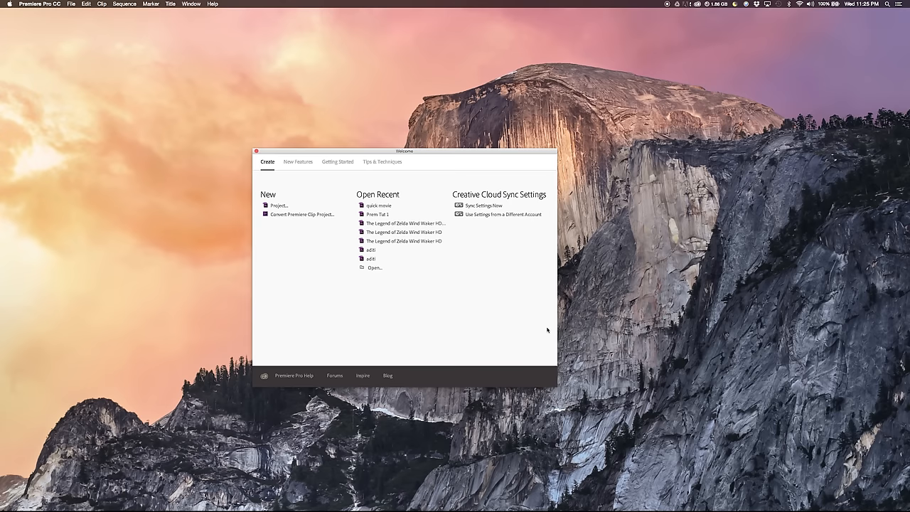
left_click_drag(404, 150, 435, 136)
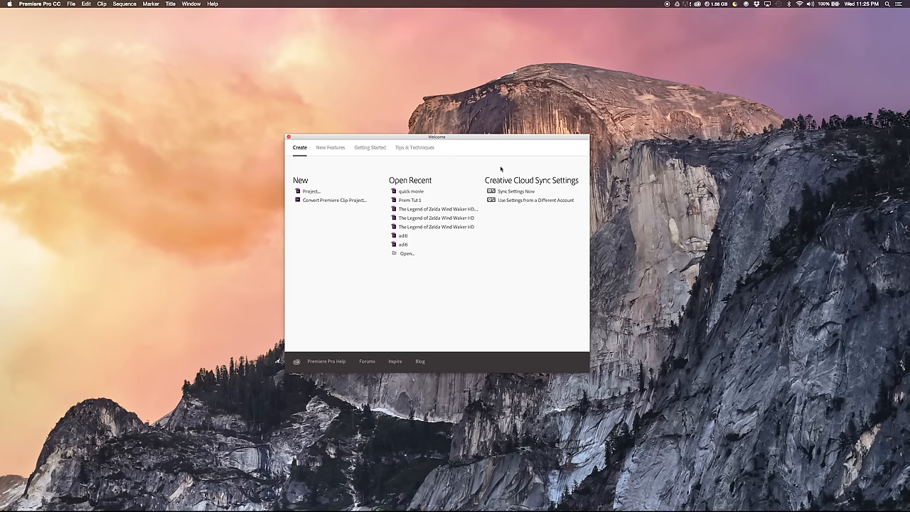
left_click(307, 190)
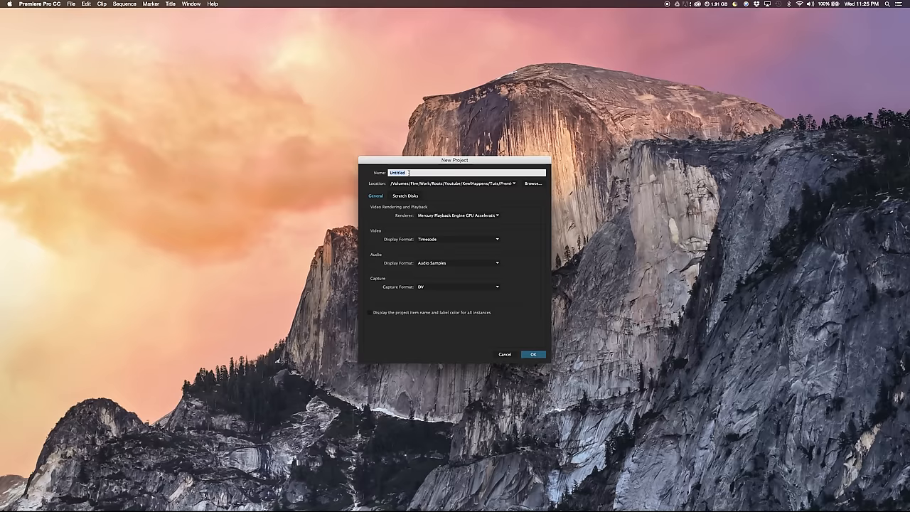
type("my movie")
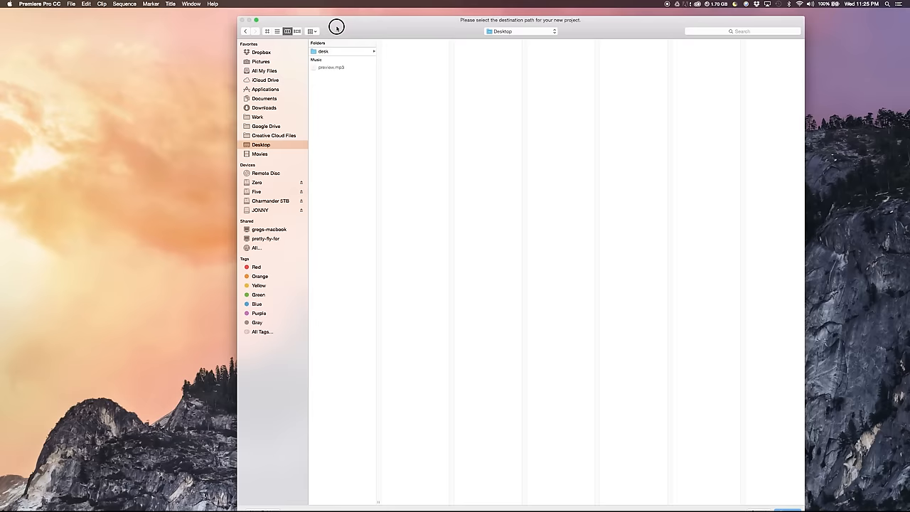
left_click(332, 27)
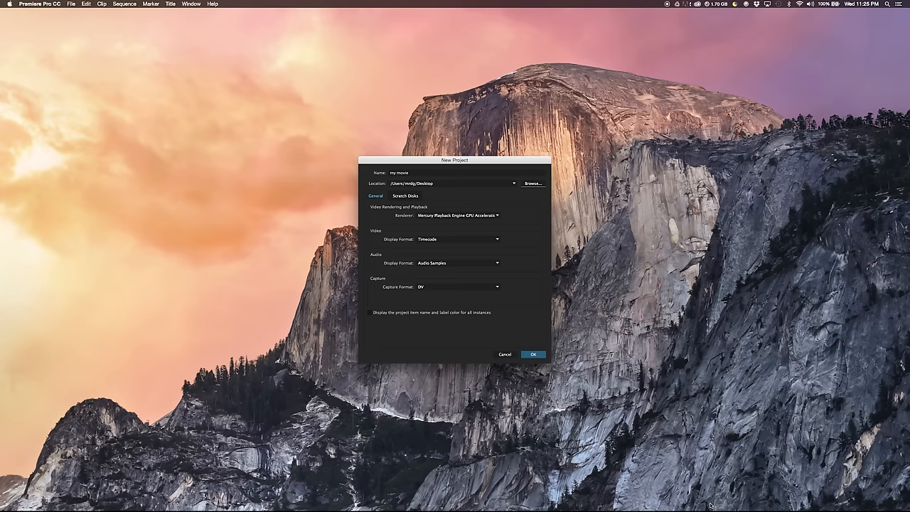
left_click(533, 354)
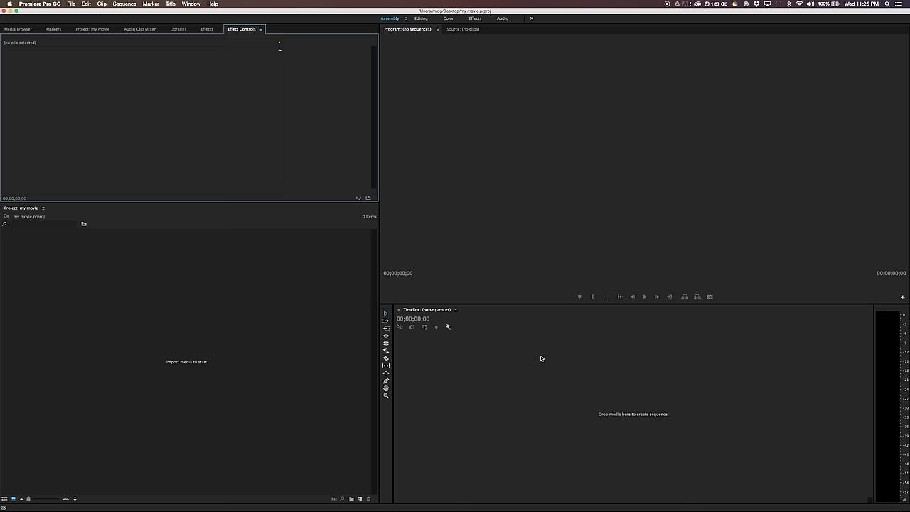
Step: Switch to the Metalogging workspace via Window > Workspaces
left_click(190, 5)
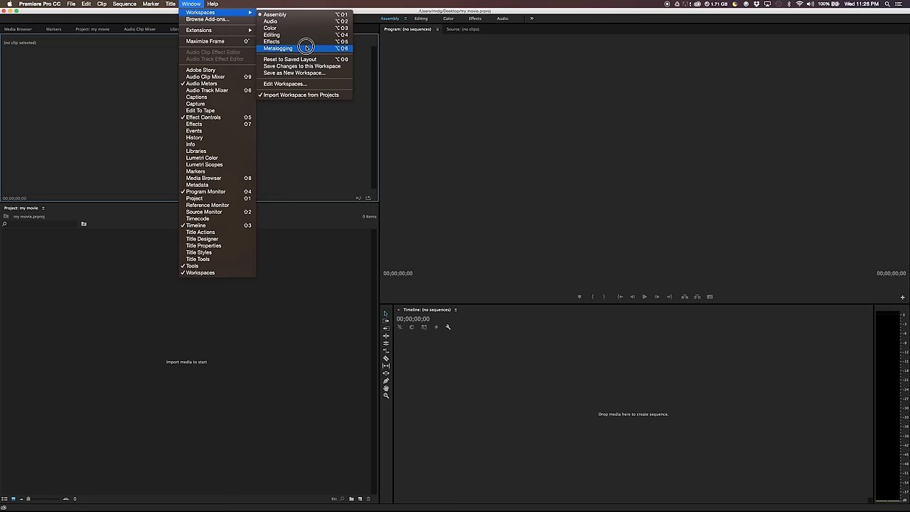
left_click(281, 46)
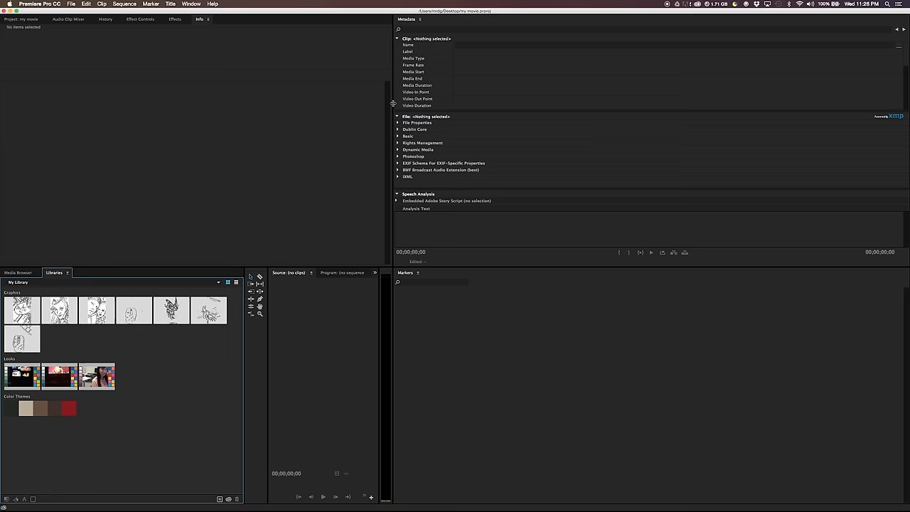
left_click(190, 6)
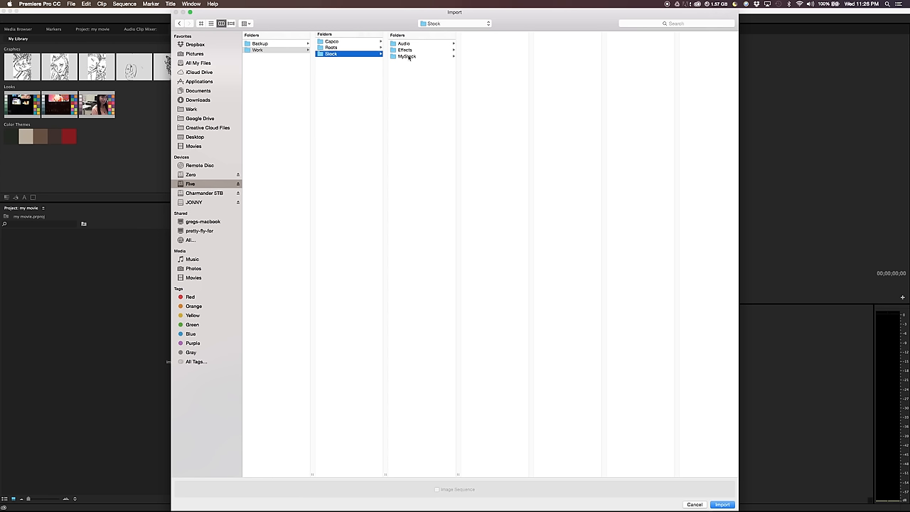
Step: Import the five stock .mov clips from the stock footage folder into the project
left_click(410, 59)
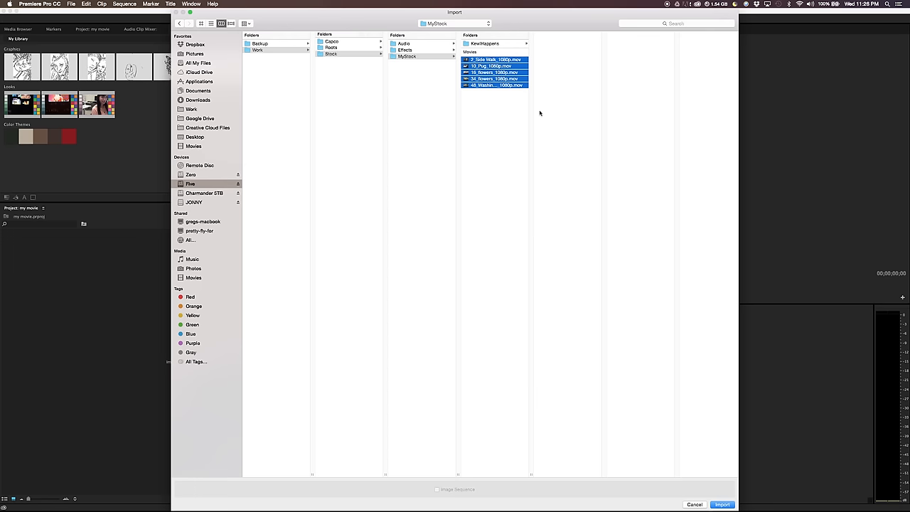
left_click(728, 503)
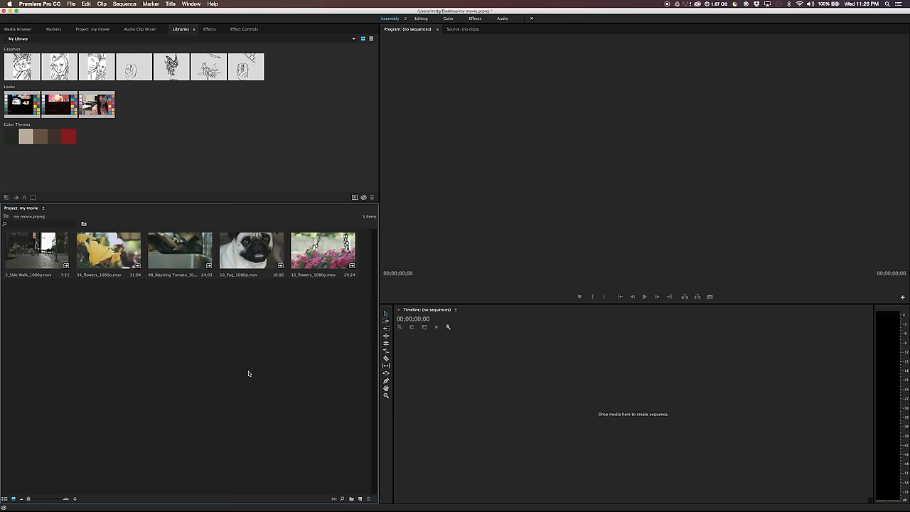
Step: Create a new DSLR 1080p sequence named 'My Movie' from the Project panel
right_click(249, 373)
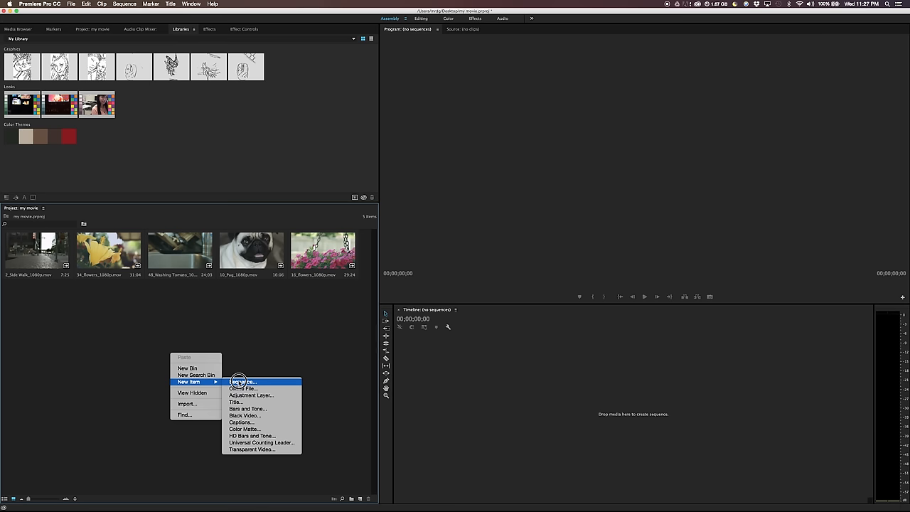
left_click(244, 381)
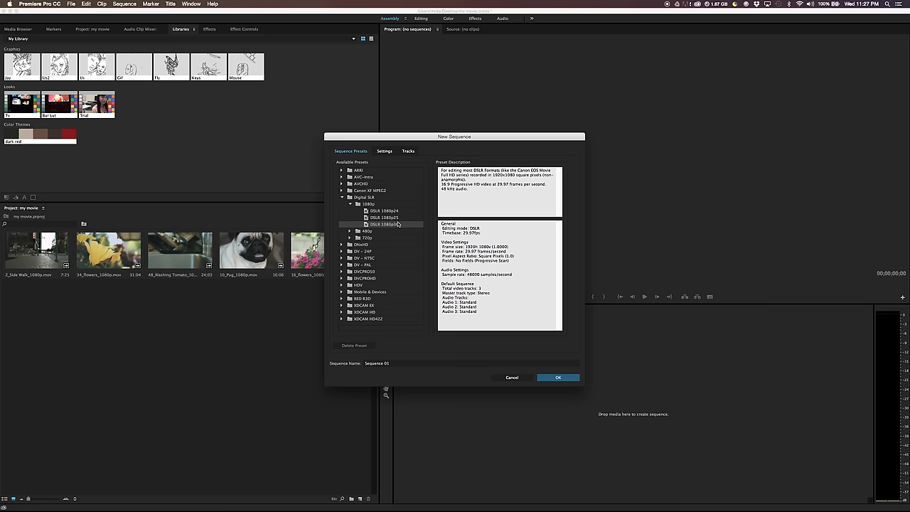
type("My M")
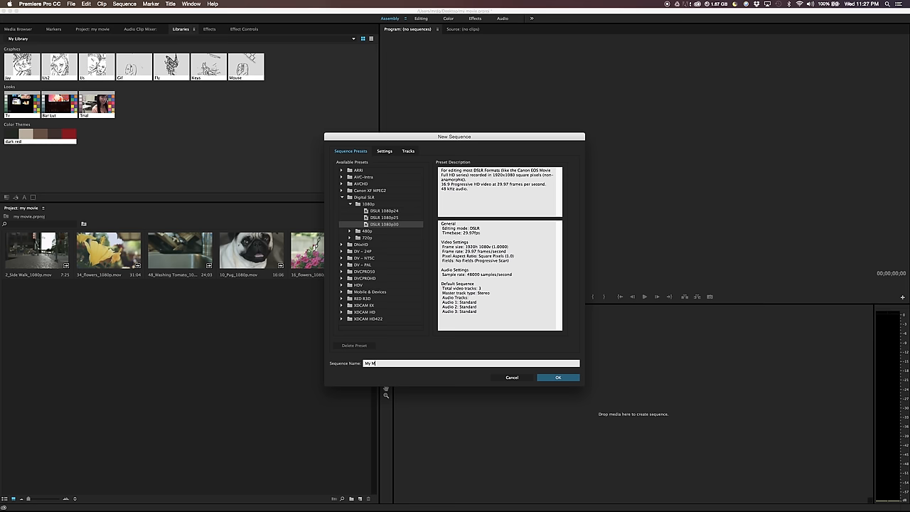
left_click(559, 377)
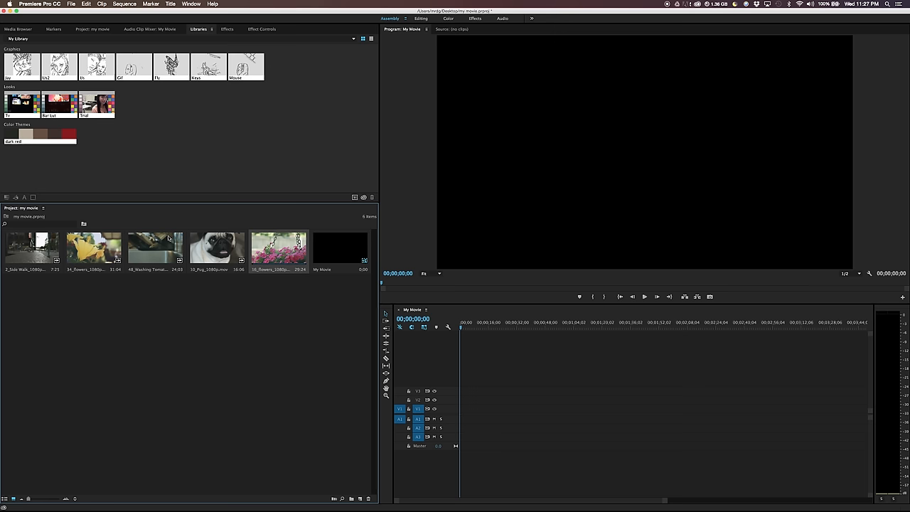
Step: Place the Washing Tomatoes clip on the timeline, keeping the sequence's existing settings
left_click_drag(155, 247, 480, 409)
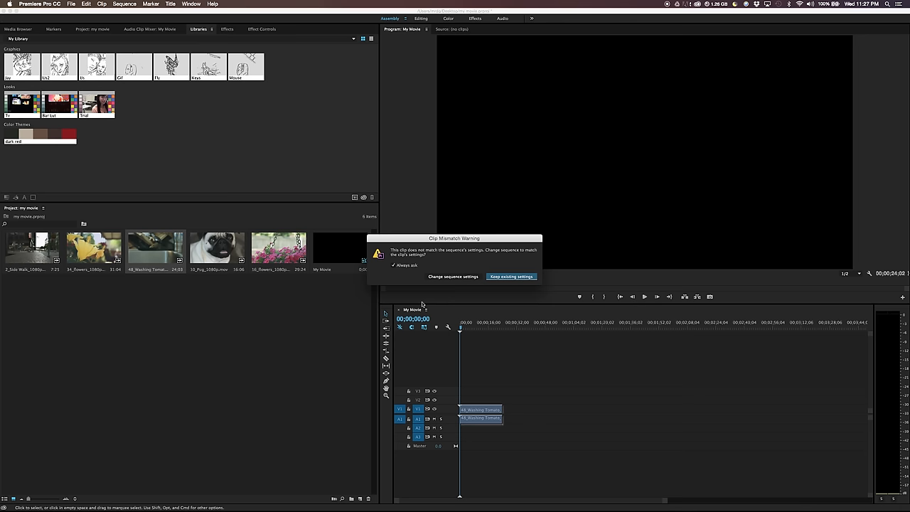
left_click(512, 276)
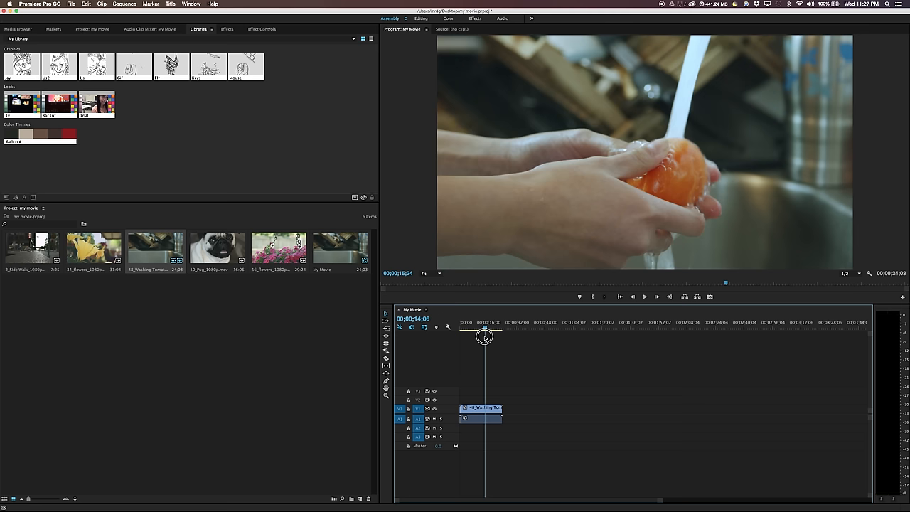
Step: Scrub through the tomato-washing clip, then add the pink hanging-flowers clip to the timeline
left_click_drag(483, 335, 475, 335)
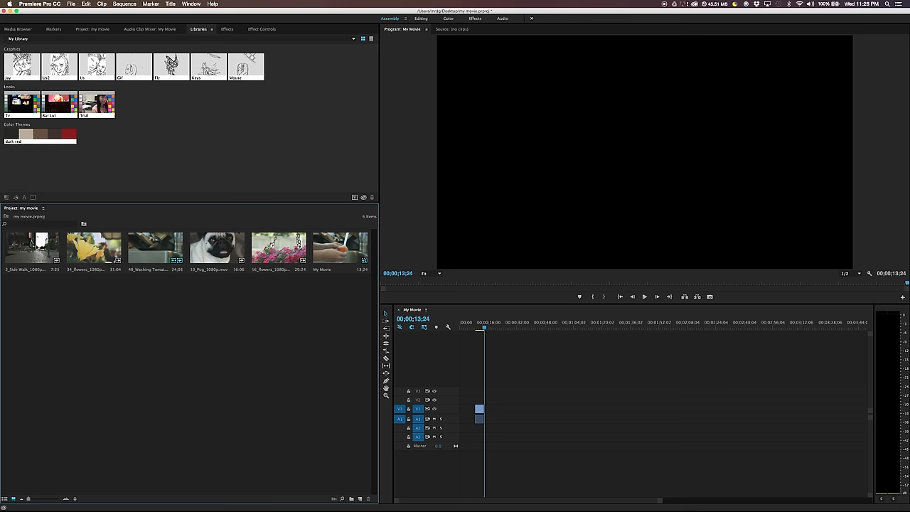
left_click_drag(278, 247, 504, 412)
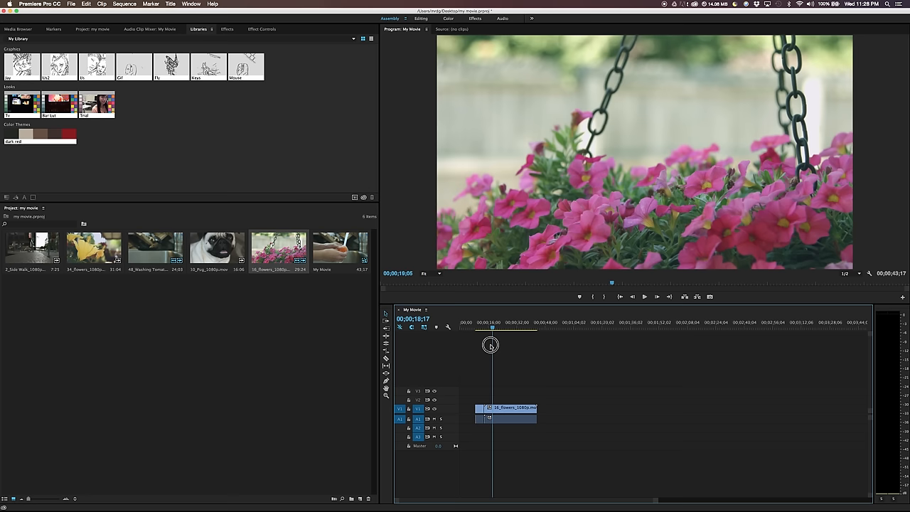
Step: Scrub the playhead through the pink flower clip to review it
left_click_drag(491, 407, 483, 407)
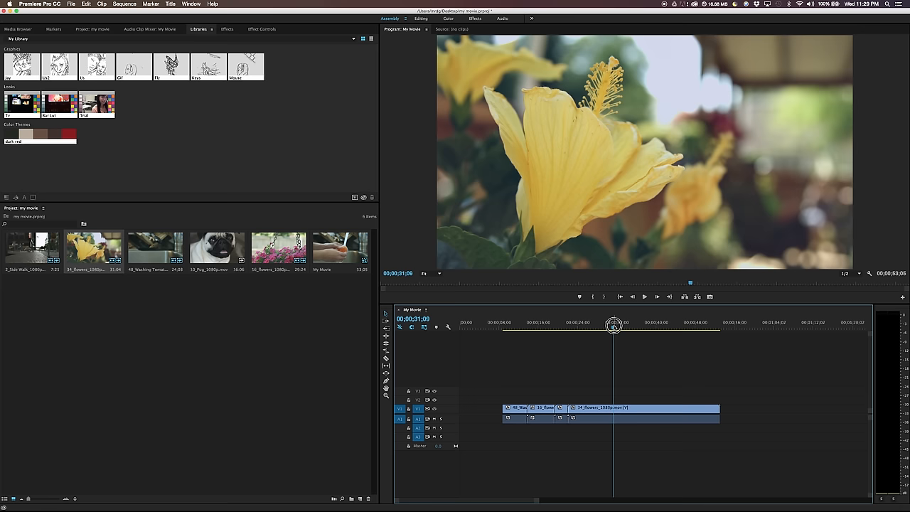
Step: Select the closing yellow hibiscus clip and trim its out point shorter
left_click(584, 323)
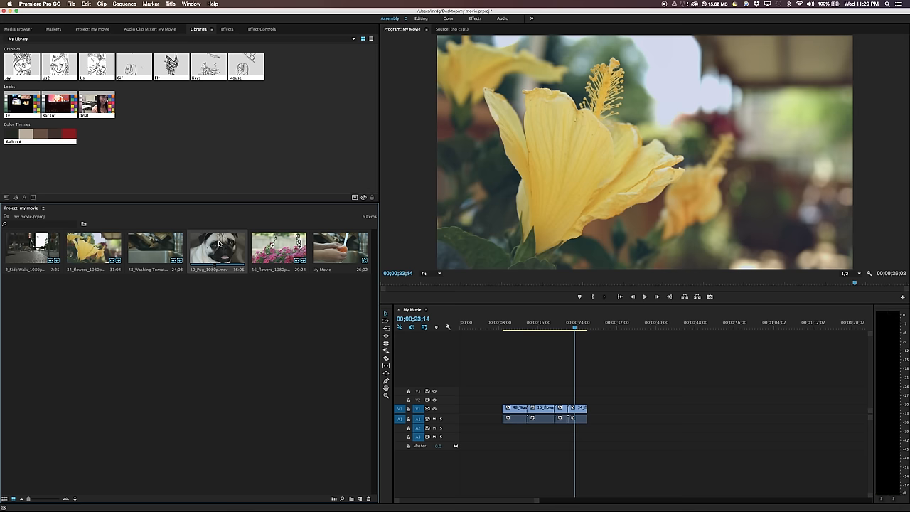
Step: Add the pug clip to the end of V1 and trim it to a short piece
left_click_drag(216, 247, 604, 408)
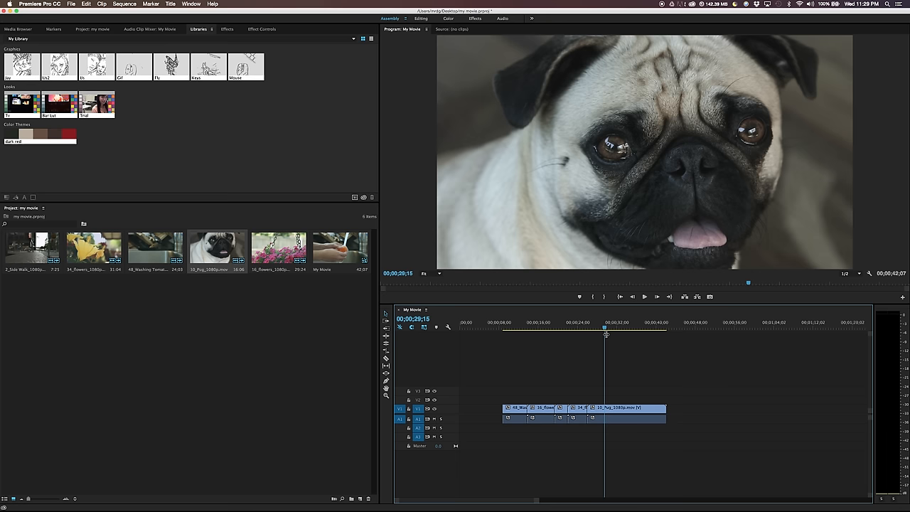
left_click(631, 335)
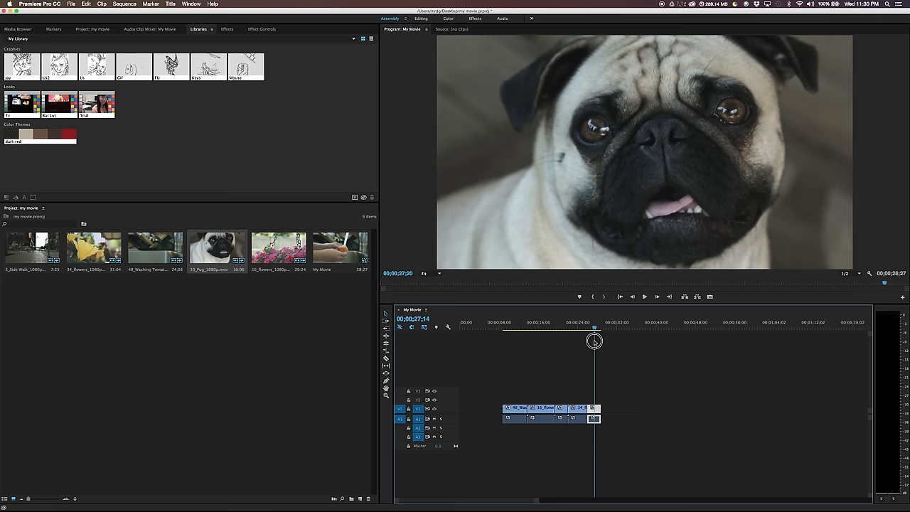
left_click(520, 322)
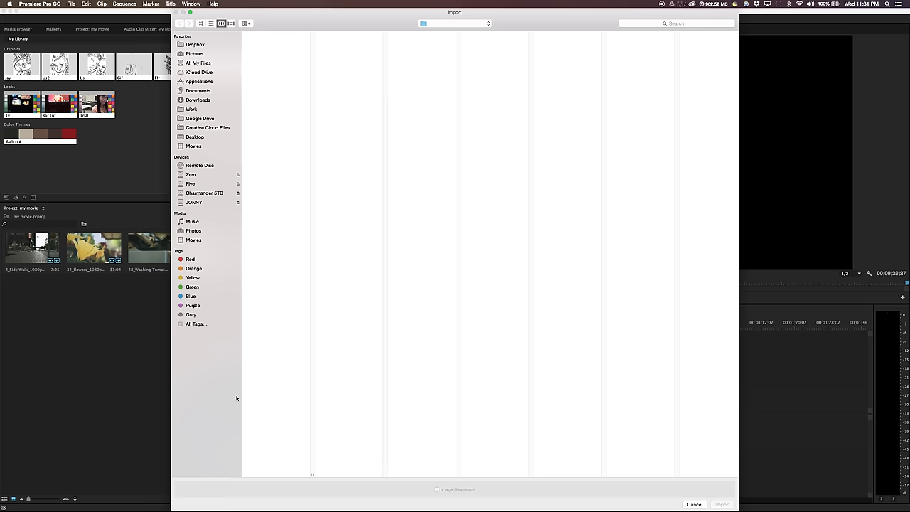
Step: Browse into the media folder to import the music file into the project
left_click(191, 183)
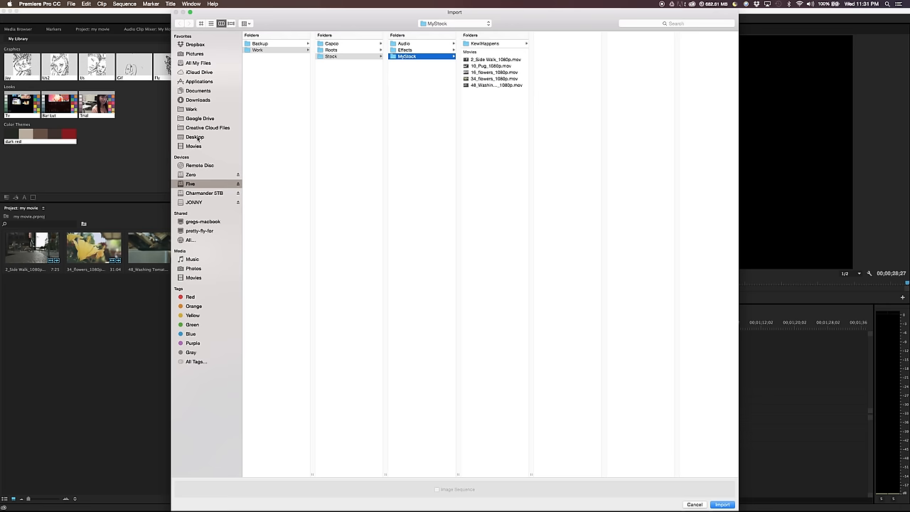
left_click(727, 505)
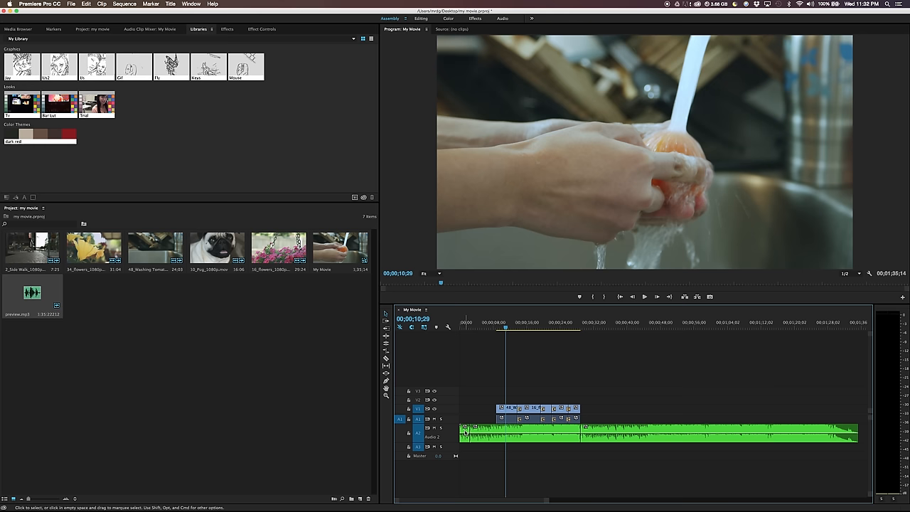
Step: Apply default transitions at the music clip's edit point on A1
right_click(483, 430)
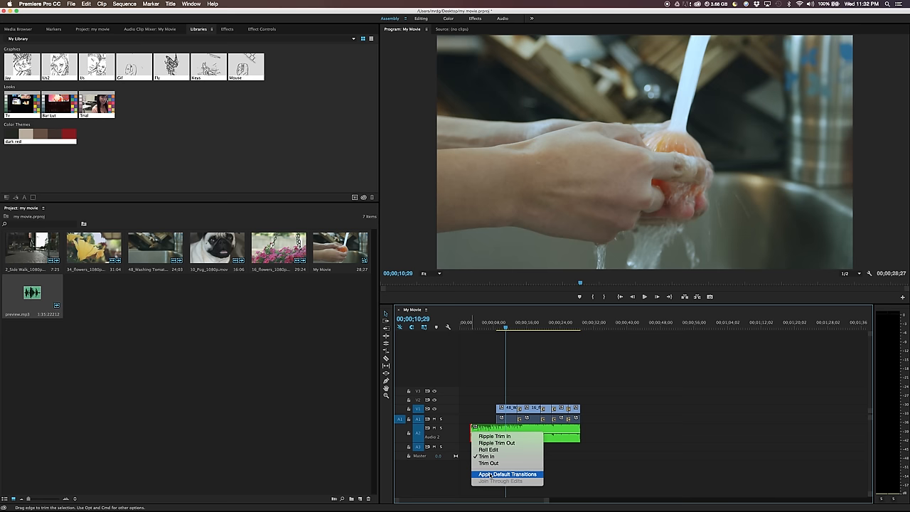
left_click(494, 472)
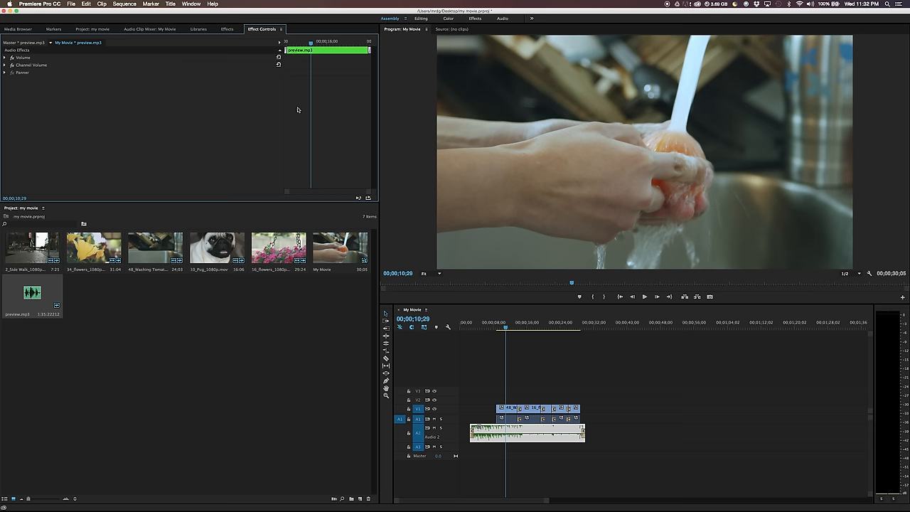
Step: Select the music clip and show its settings in the Effect Controls panel
left_click(187, 4)
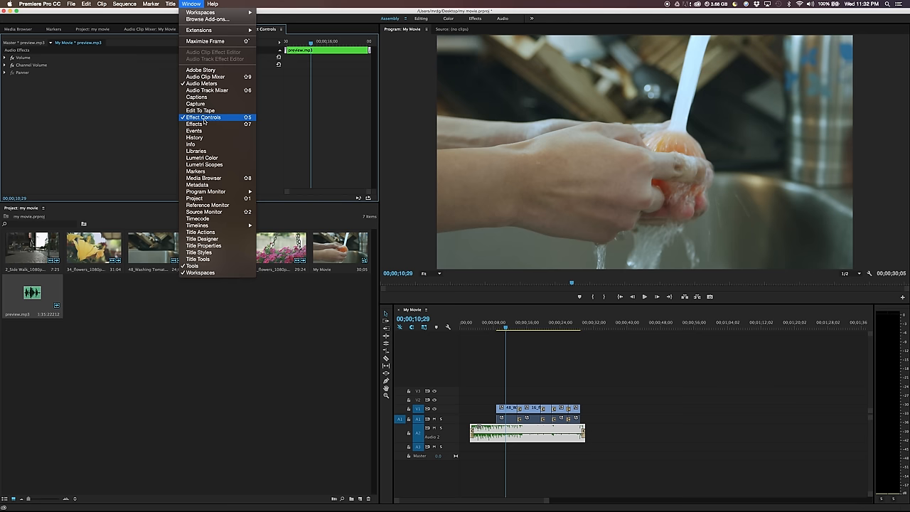
left_click(204, 116)
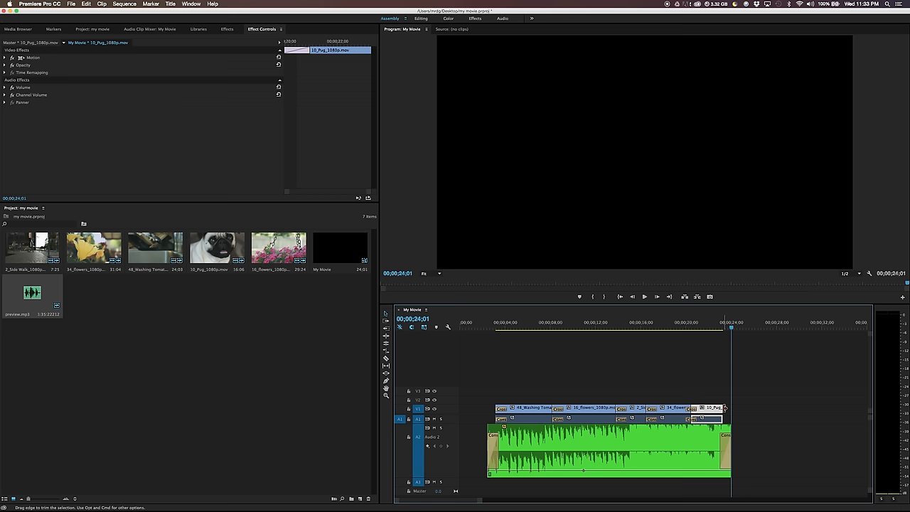
Step: Clear the clip selection after trimming the music to the video clips' length
left_click(500, 321)
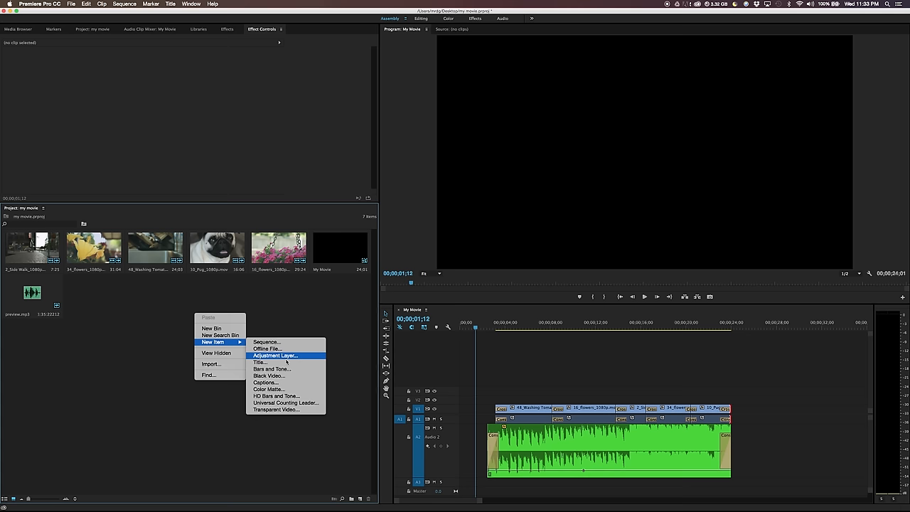
Step: Create a new title item and set its text to MY MOVIE
left_click(257, 364)
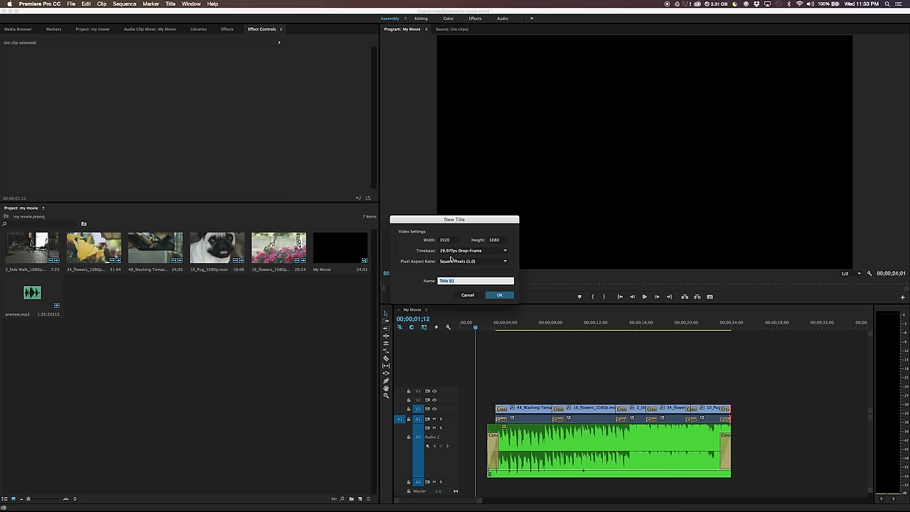
left_click(497, 294)
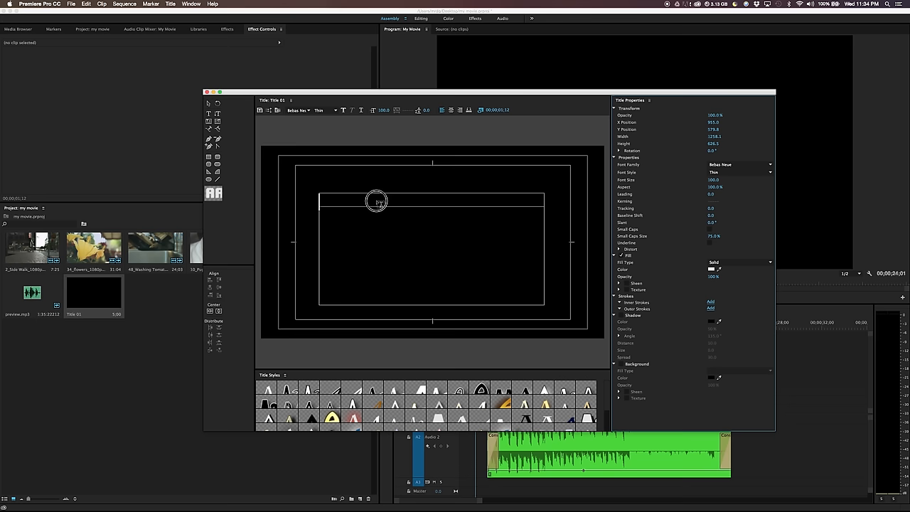
type("MY MOVIE")
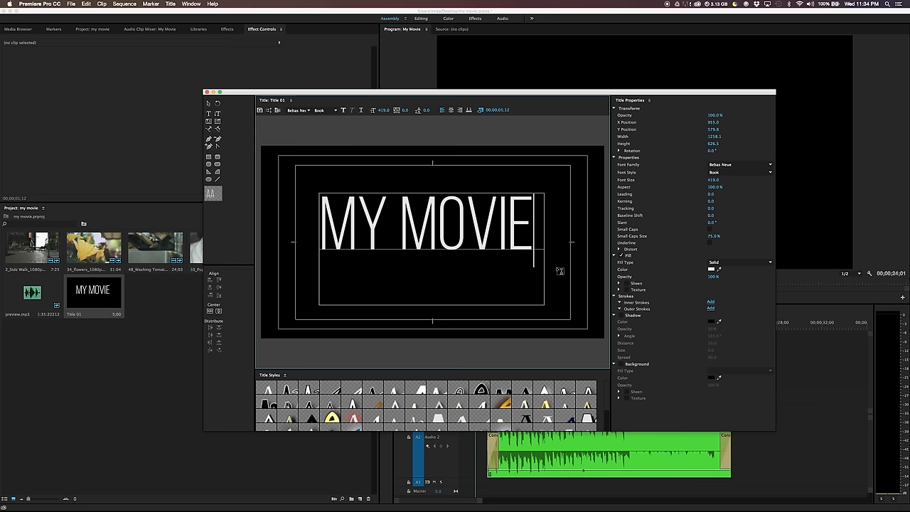
Step: Give the MY MOVIE text a pink fill and finish the title
left_click(710, 270)
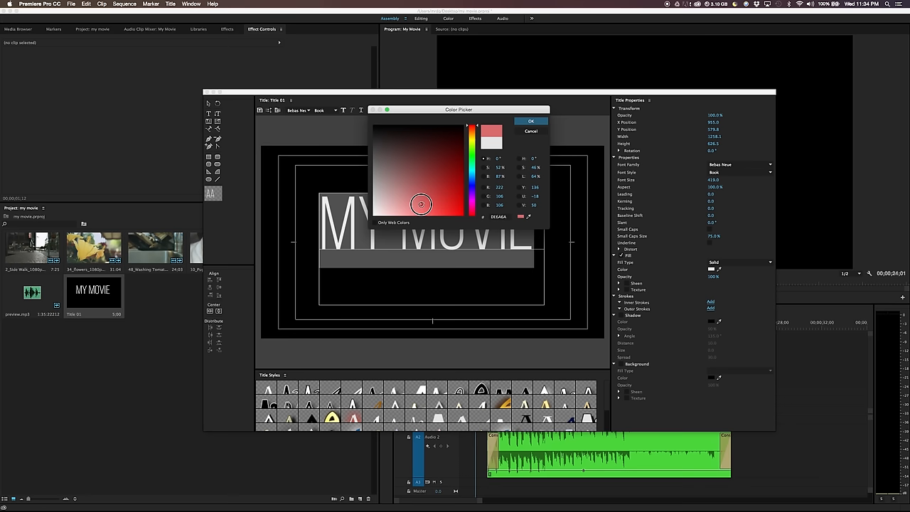
left_click(530, 120)
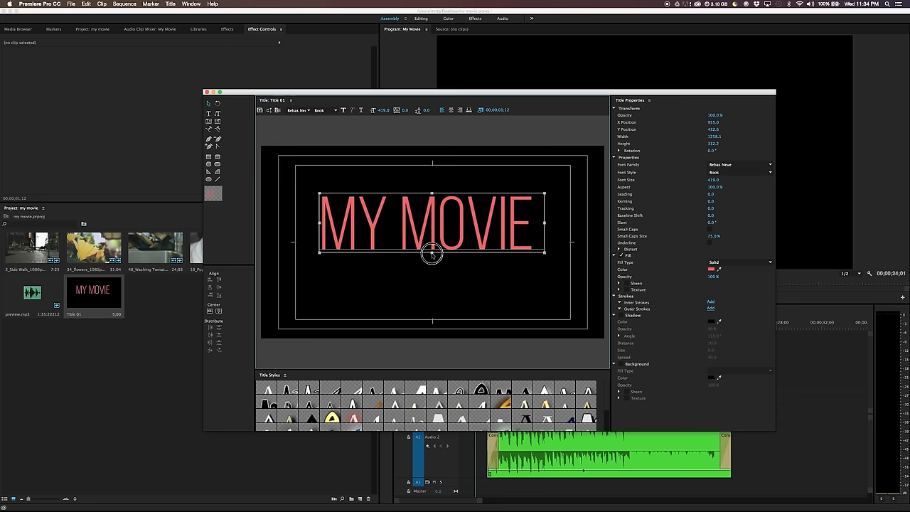
left_click(210, 312)
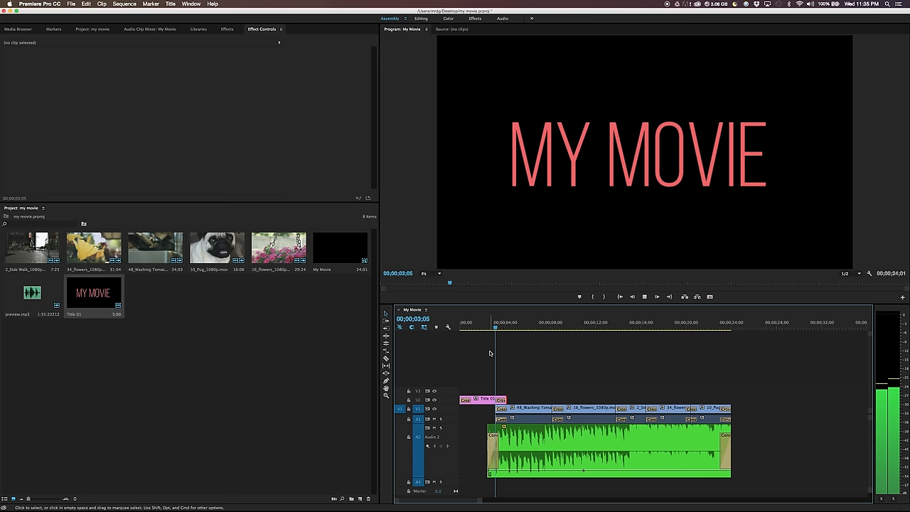
Step: Move the playhead slightly into the sequence past the MY MOVIE title's start
left_click(477, 324)
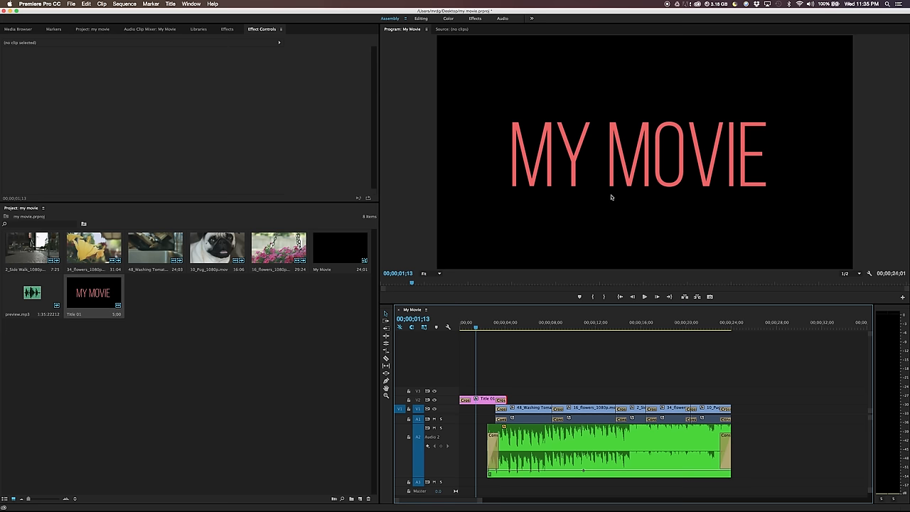
Step: Create a white colour matte named 'white background'
right_click(181, 346)
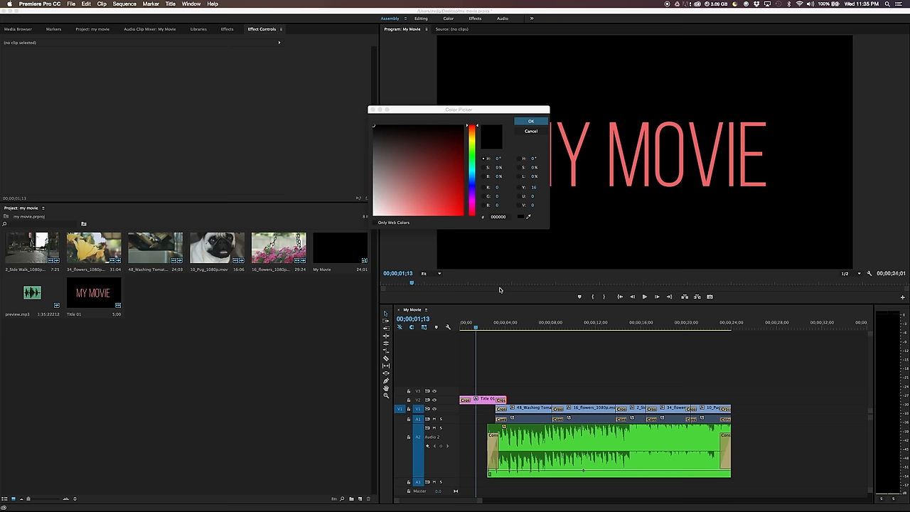
left_click(529, 121)
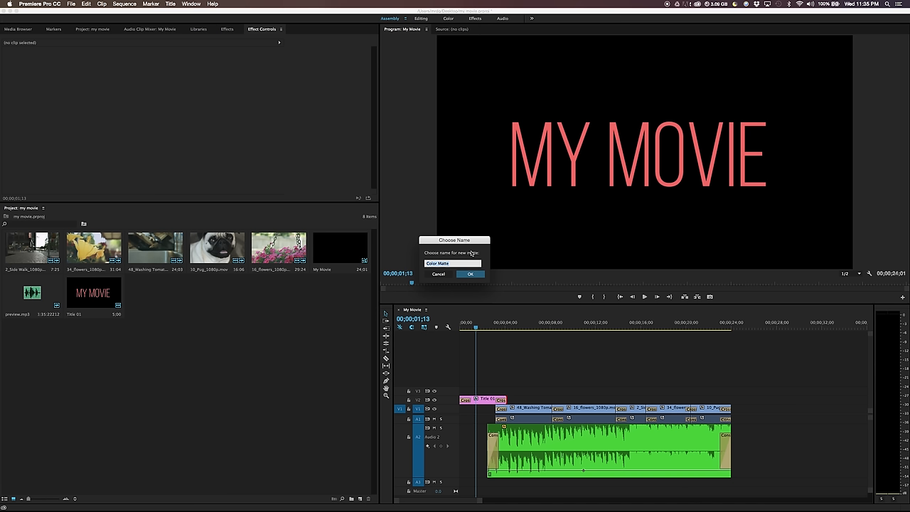
type("white background")
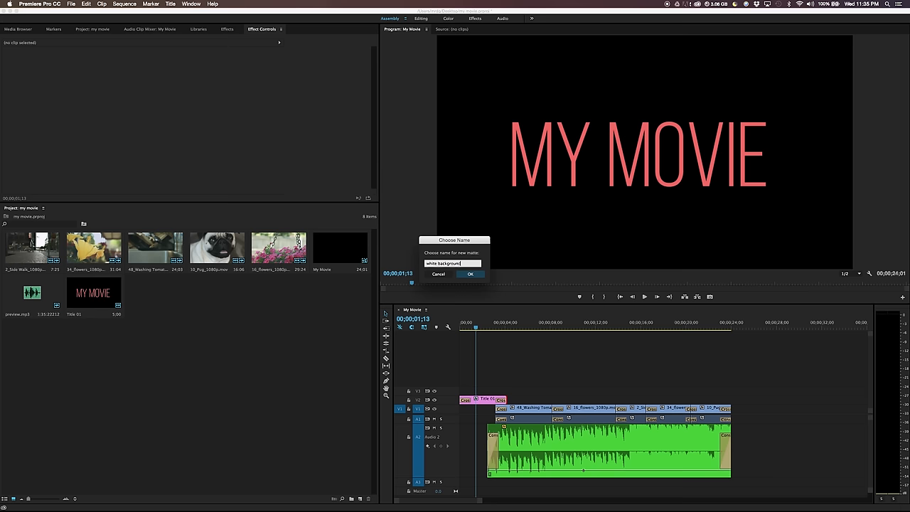
left_click(469, 273)
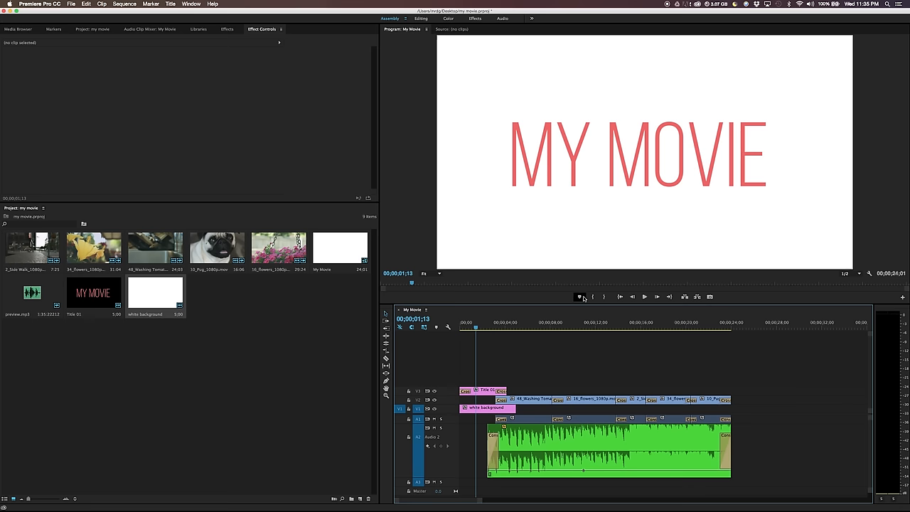
Step: Place the white background matte under the MY MOVIE title on the timeline
left_click(642, 297)
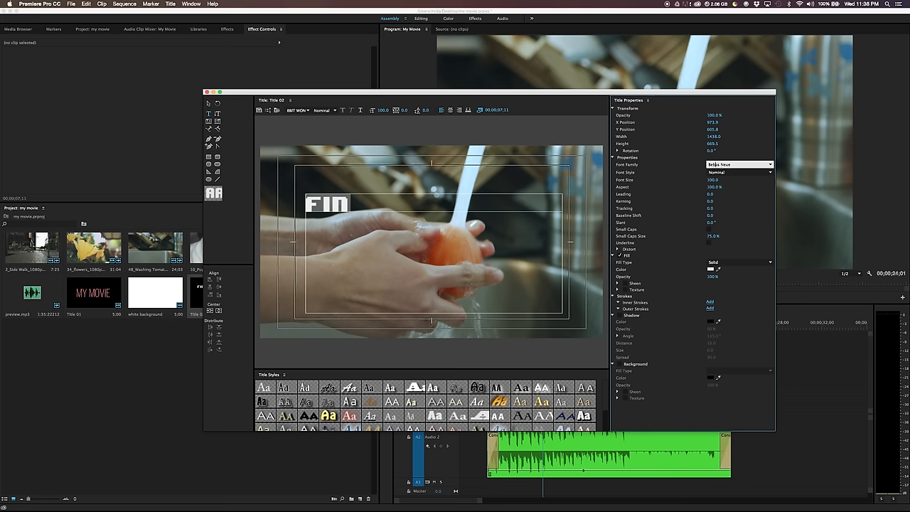
Step: Give the FIN title a thin font, enlarge the text and finish the title
left_click(737, 172)
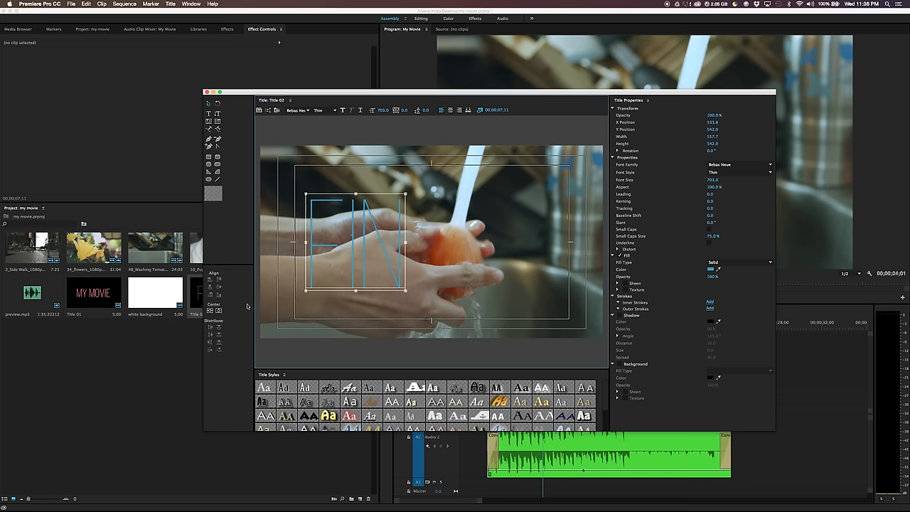
left_click_drag(356, 245, 433, 245)
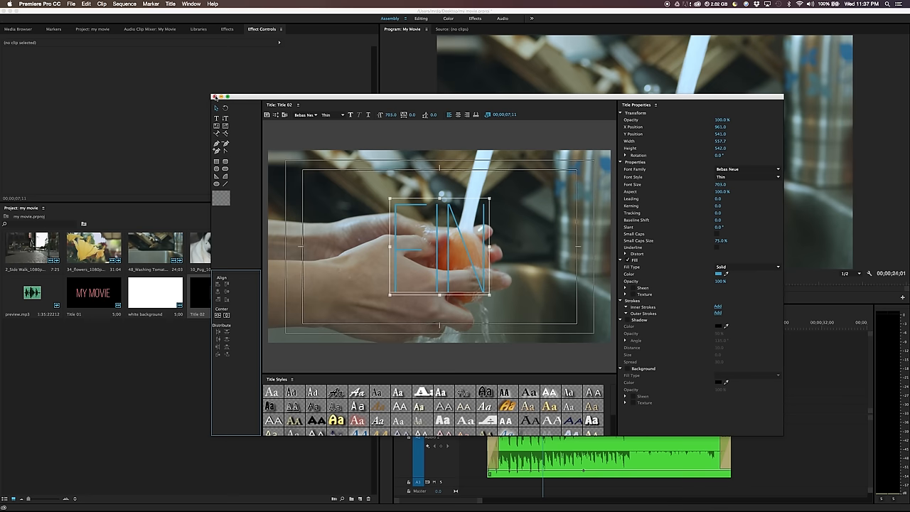
left_click(214, 96)
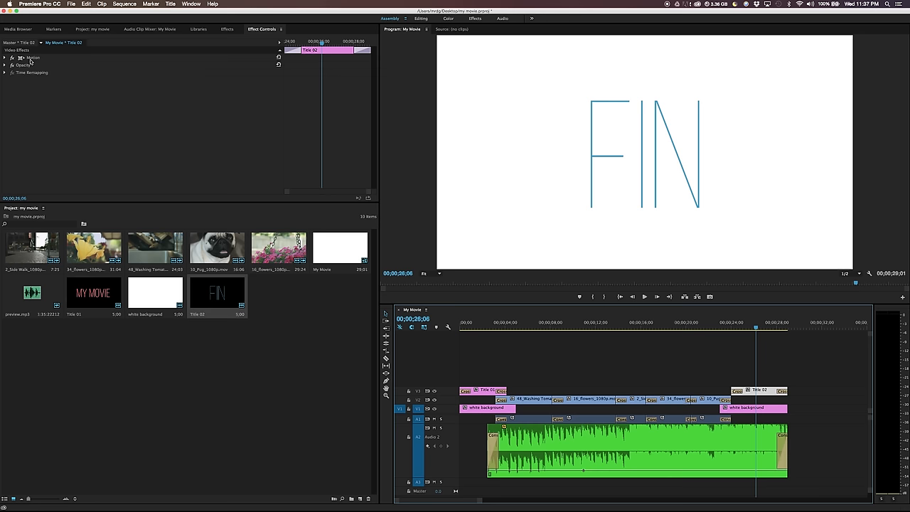
left_click(7, 57)
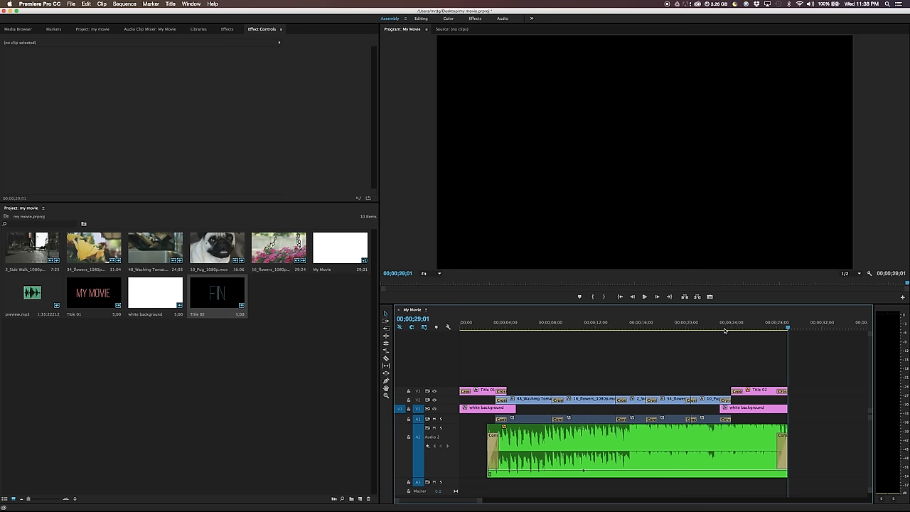
left_click(628, 321)
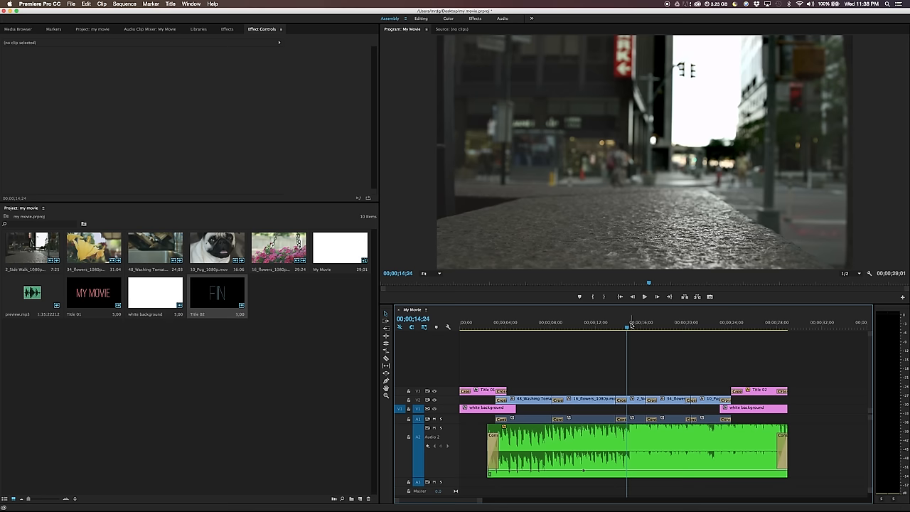
left_click(705, 321)
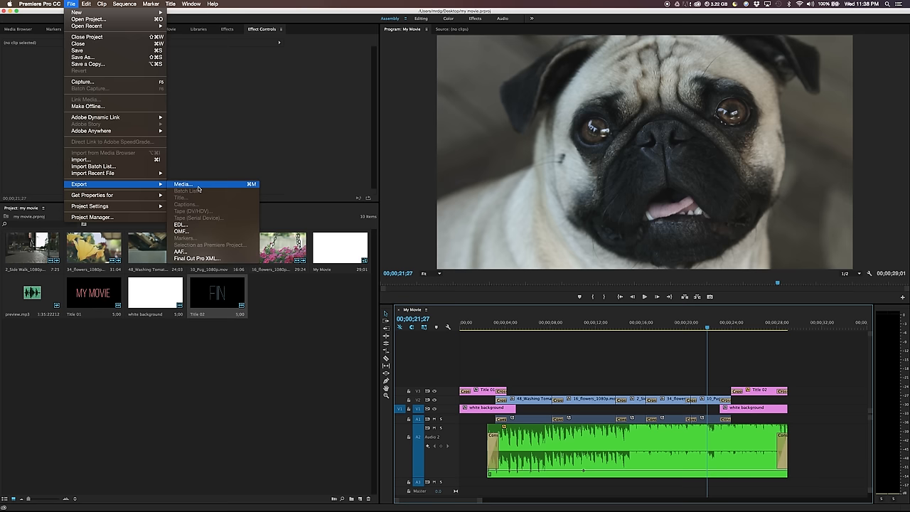
Step: Bring up the Export Settings window for the My Movie sequence
left_click(184, 184)
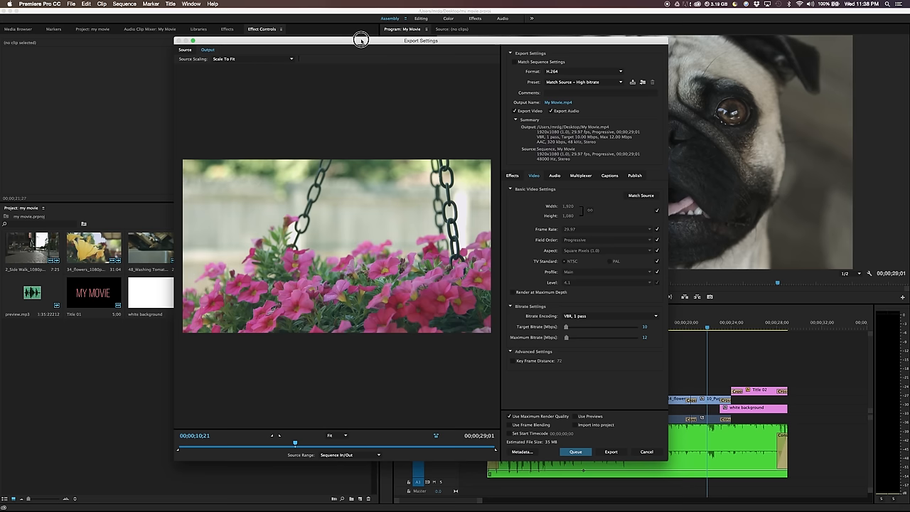
Step: Try another export format, then set the format back to H.264
left_click(590, 71)
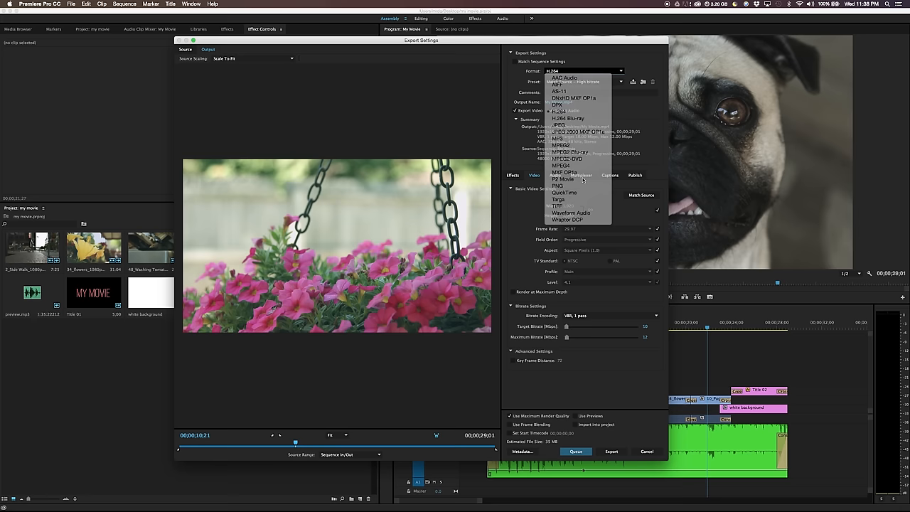
left_click(556, 192)
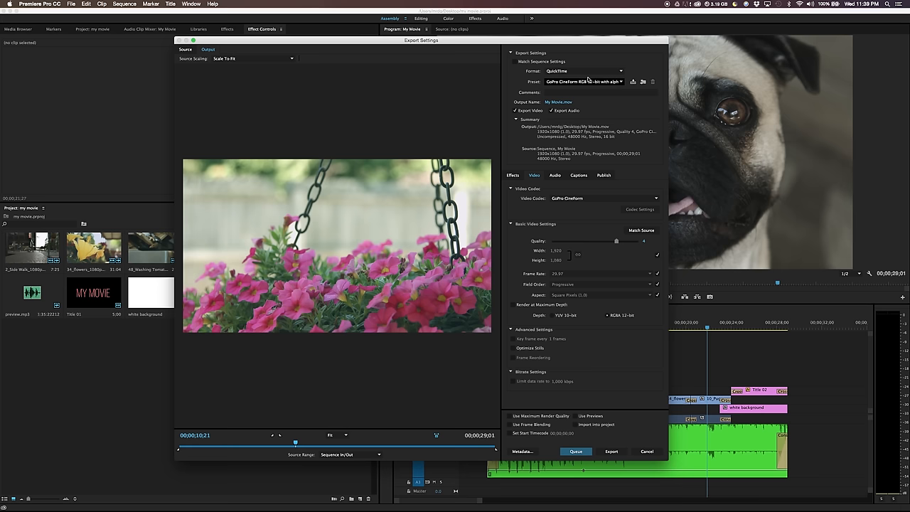
left_click(585, 71)
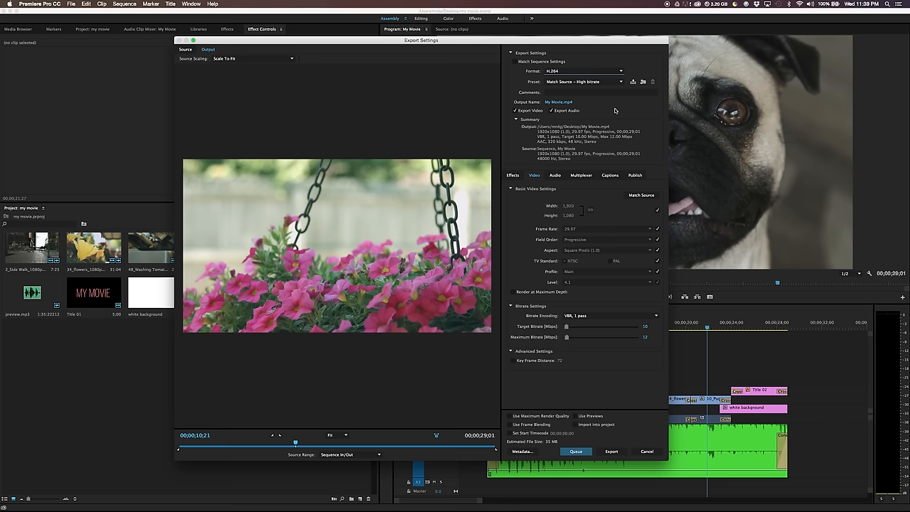
left_click(585, 81)
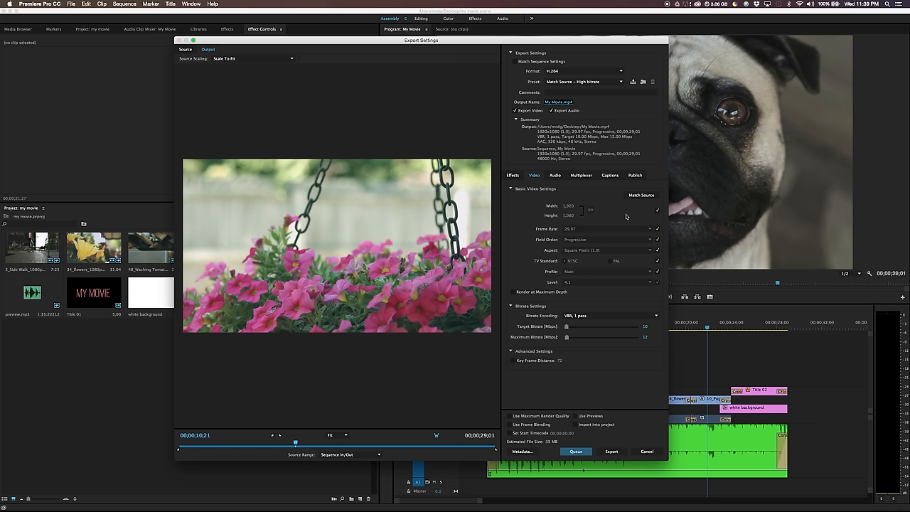
mouse_move(582, 233)
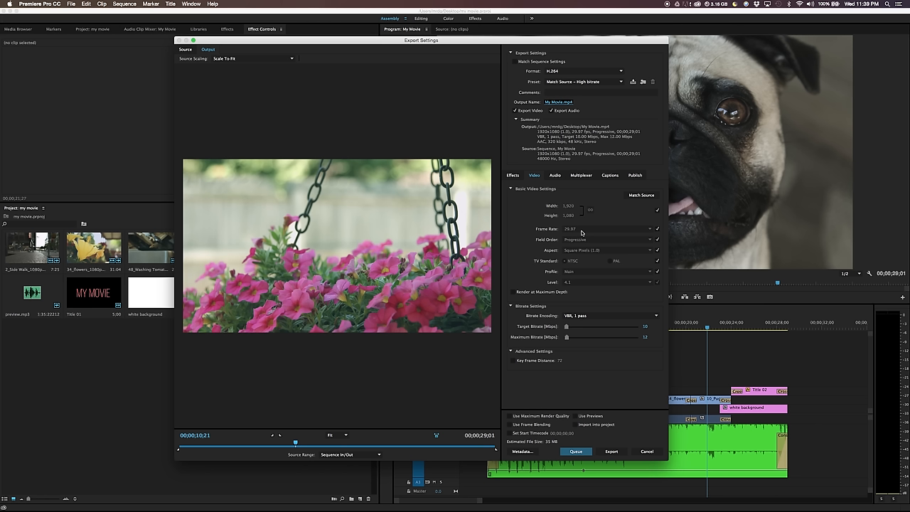
Step: Customise the bitrate, enable maximum render quality and review the audio settings
left_click(642, 325)
type("15")
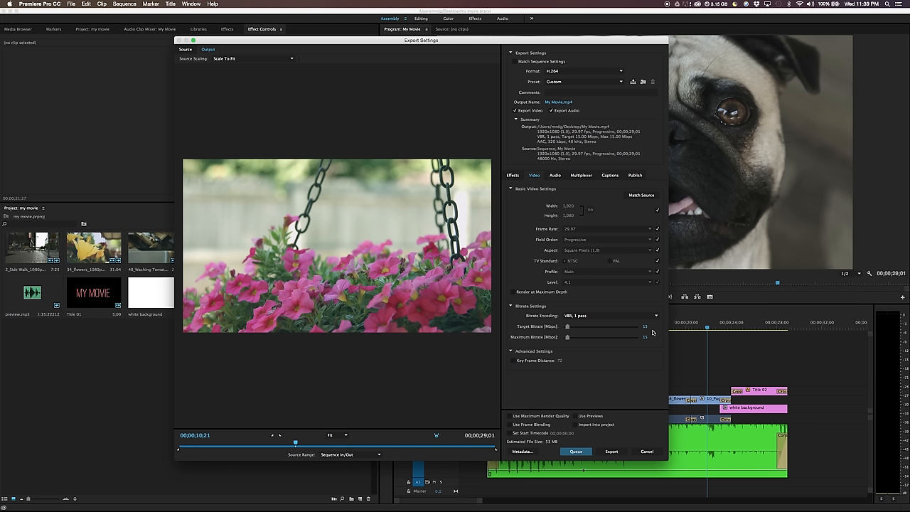
left_click(508, 415)
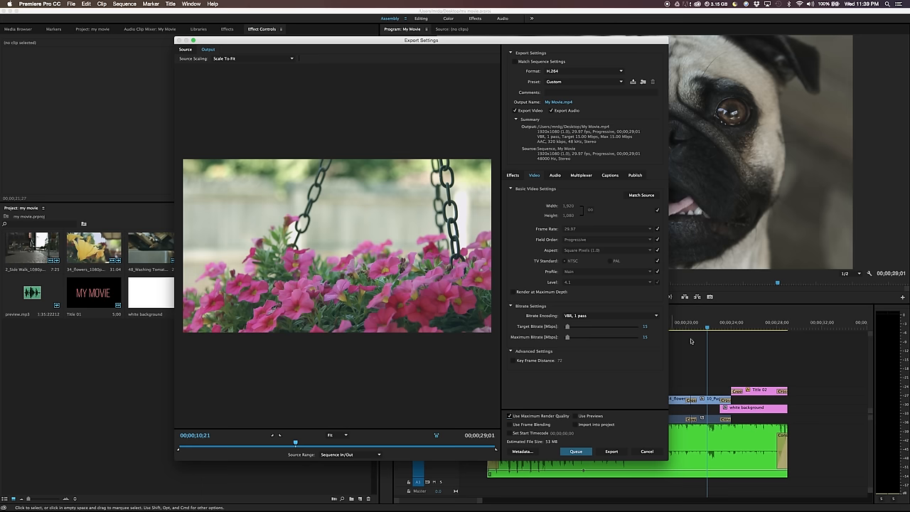
left_click(554, 175)
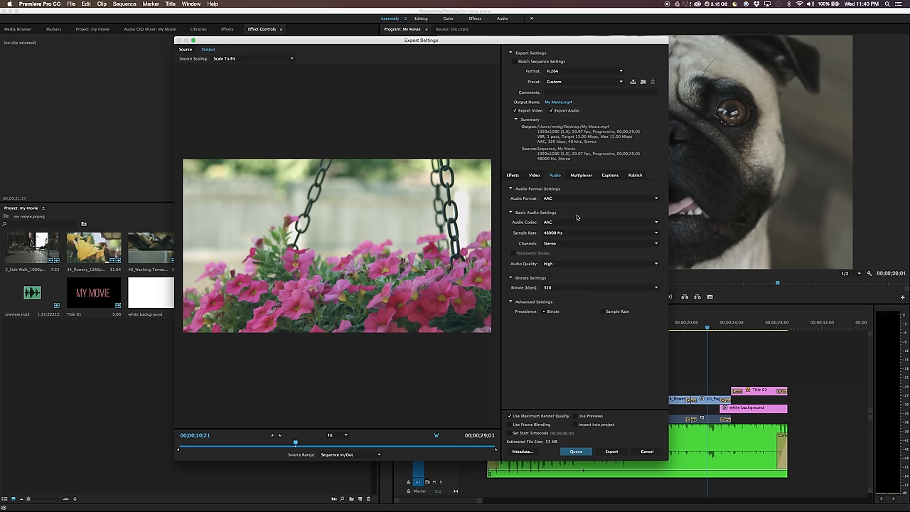
left_click(611, 452)
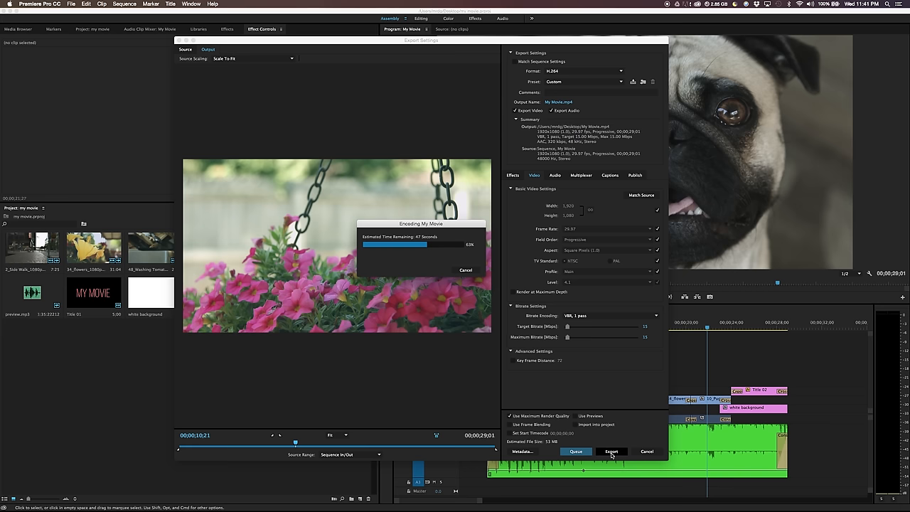
Step: Export the My Movie sequence as an H.264 movie file and let encoding finish
left_click(611, 451)
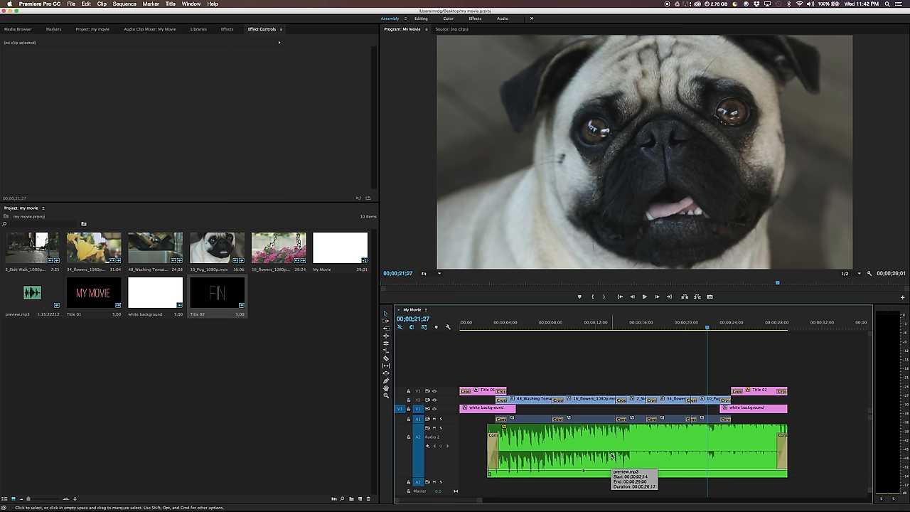